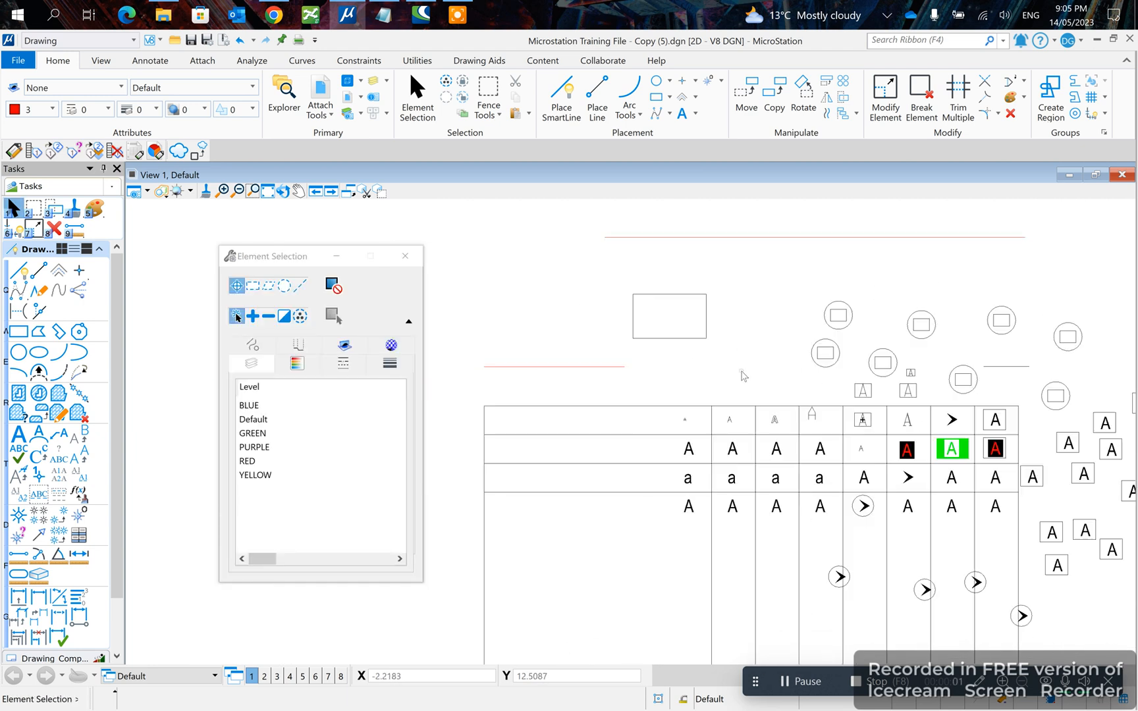
Zoom in on the purple A in the table to identify it as text on level BLUE
click(689, 399)
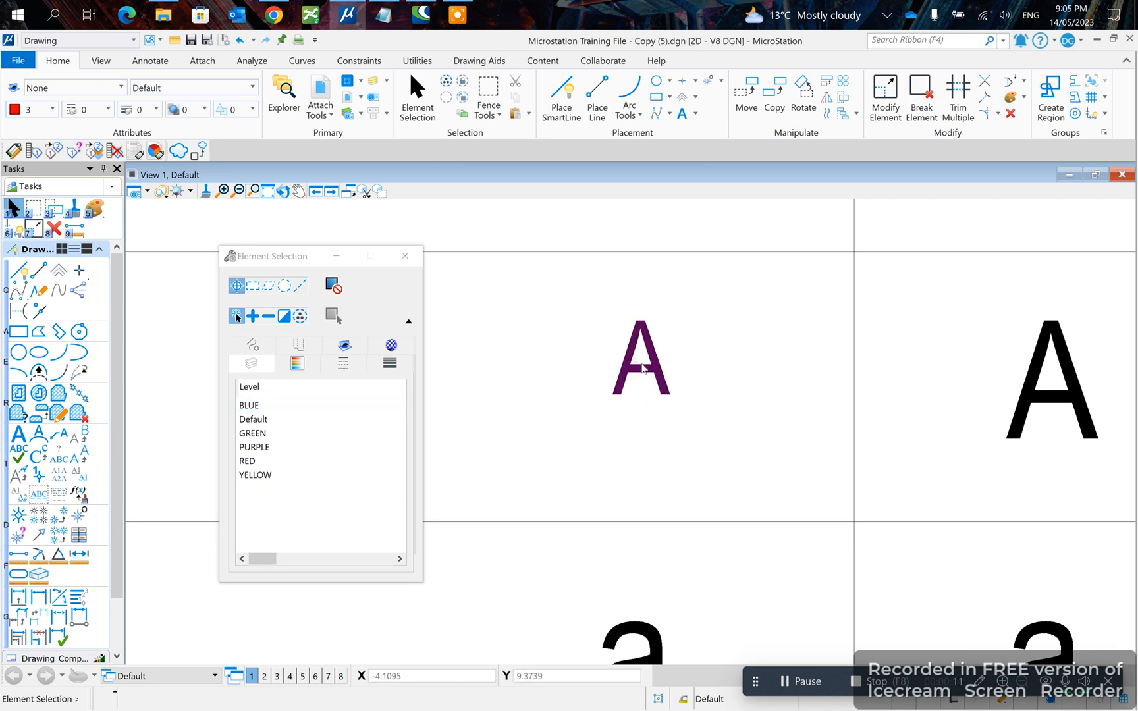
mouse_move(642, 374)
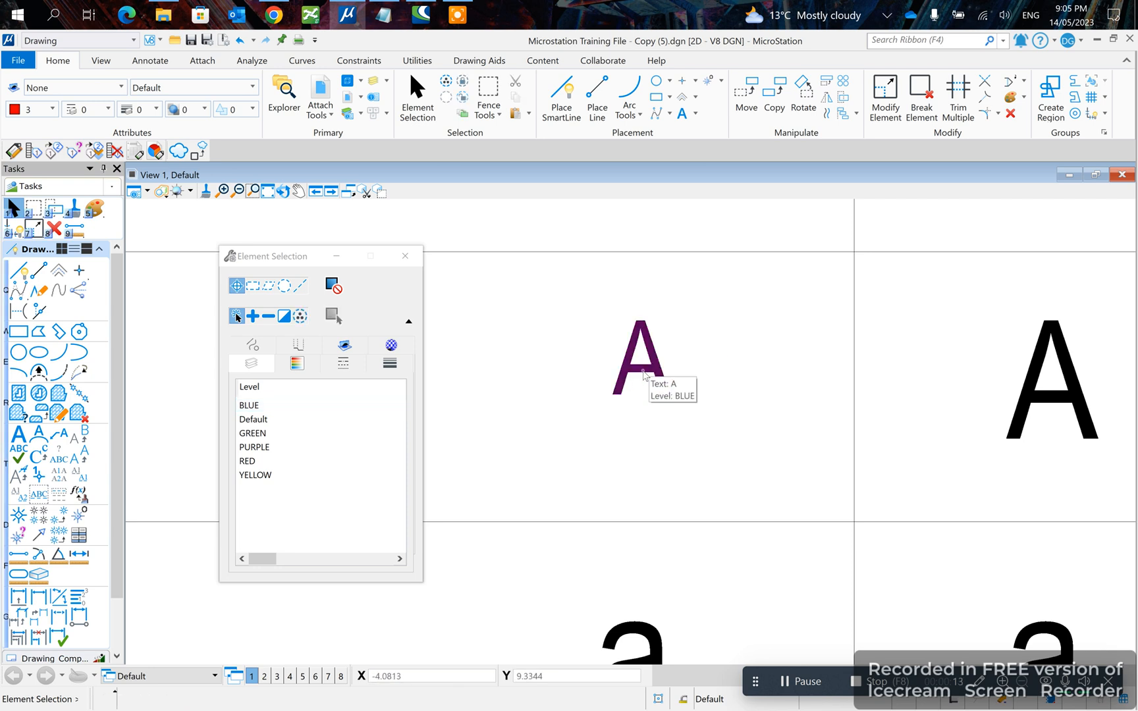
Set the Victrack 1.8 arial text style's Height and Width to 1.8000
double_click(636, 356)
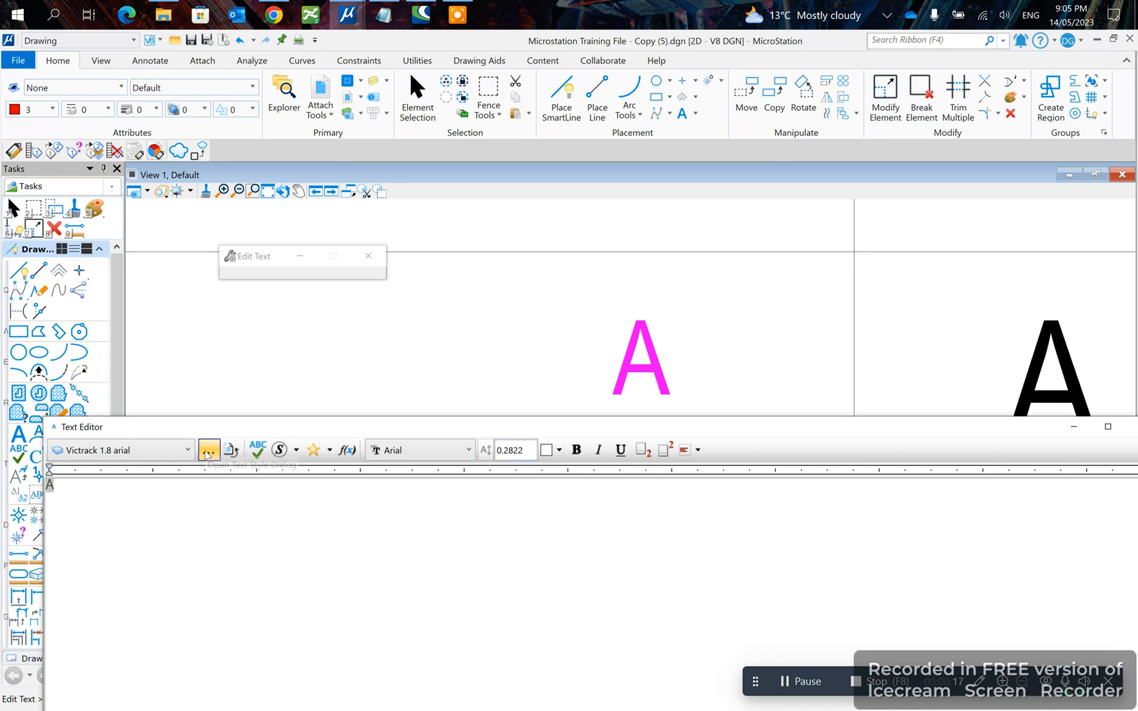
click(208, 451)
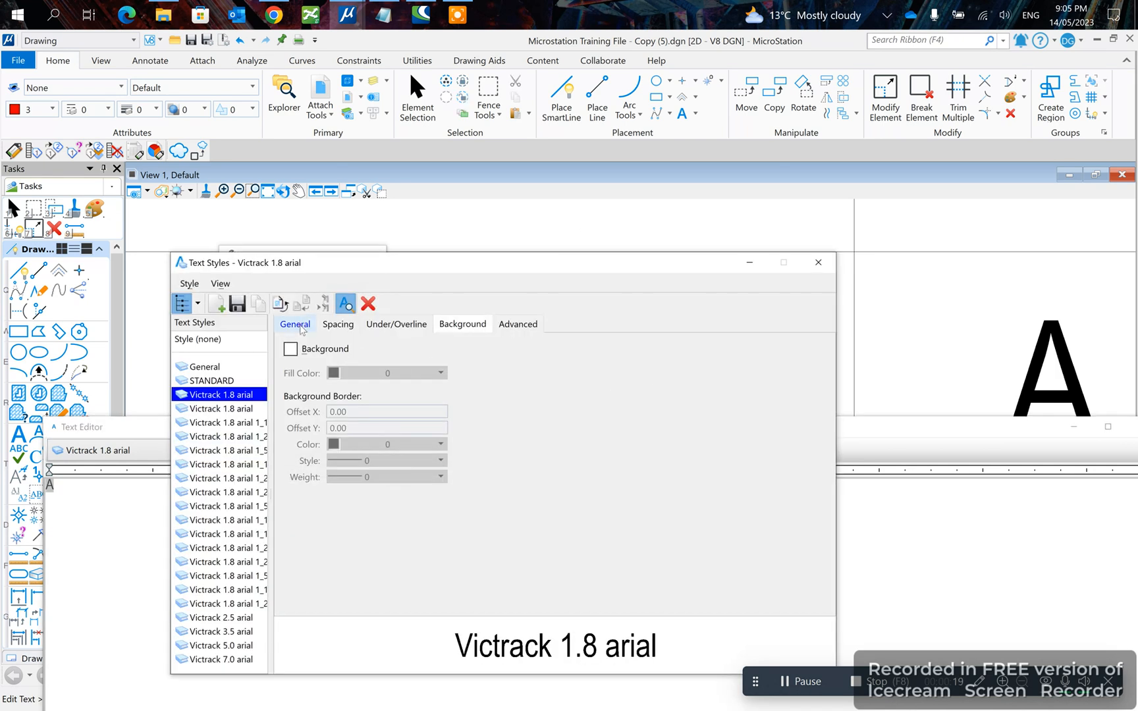
click(293, 324)
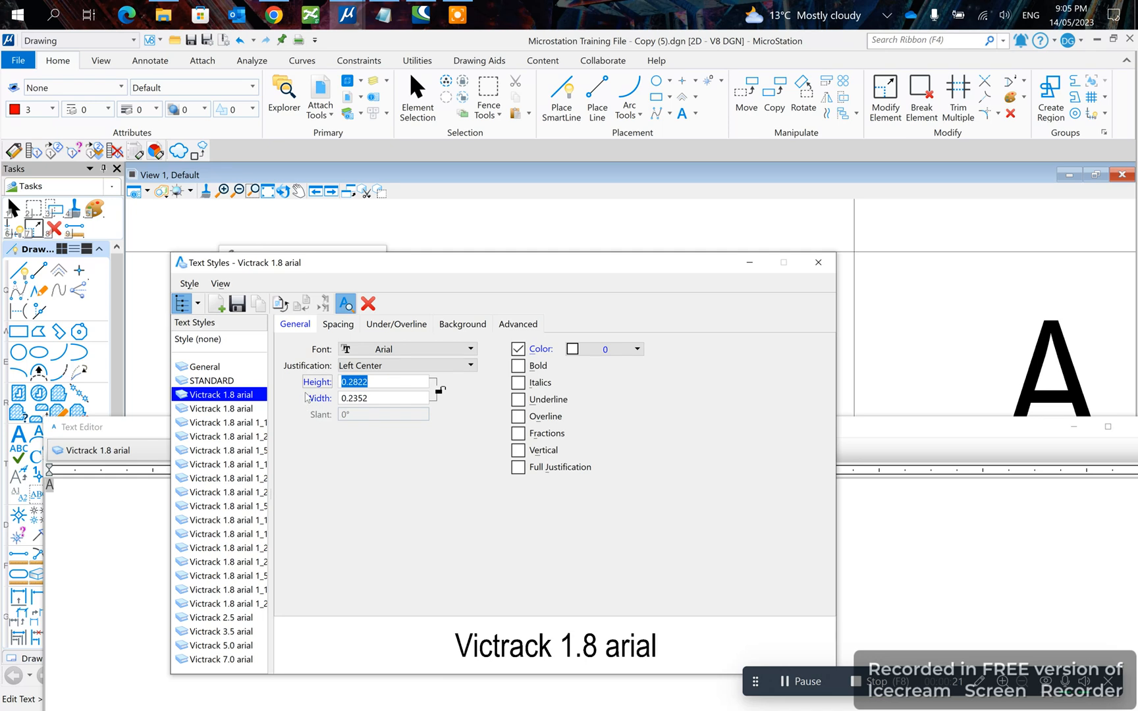
mouse_move(319, 398)
text(1.8000)
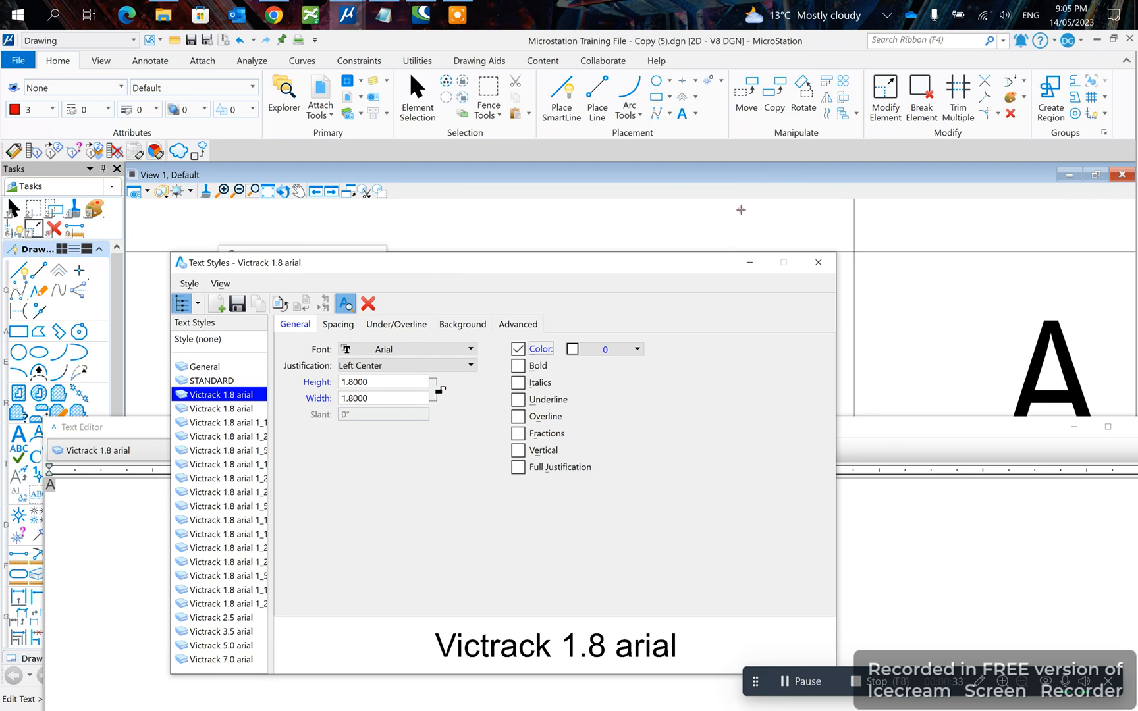
click(818, 262)
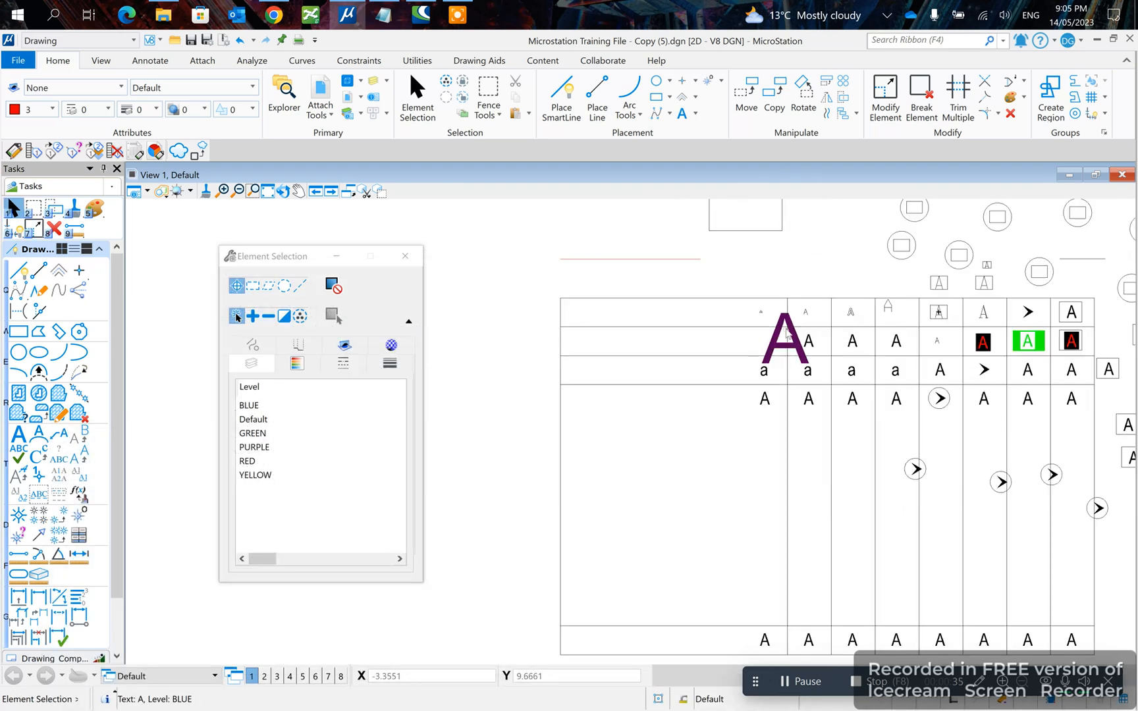
Move the enlarged A lower in the table's first column
right_click(784, 337)
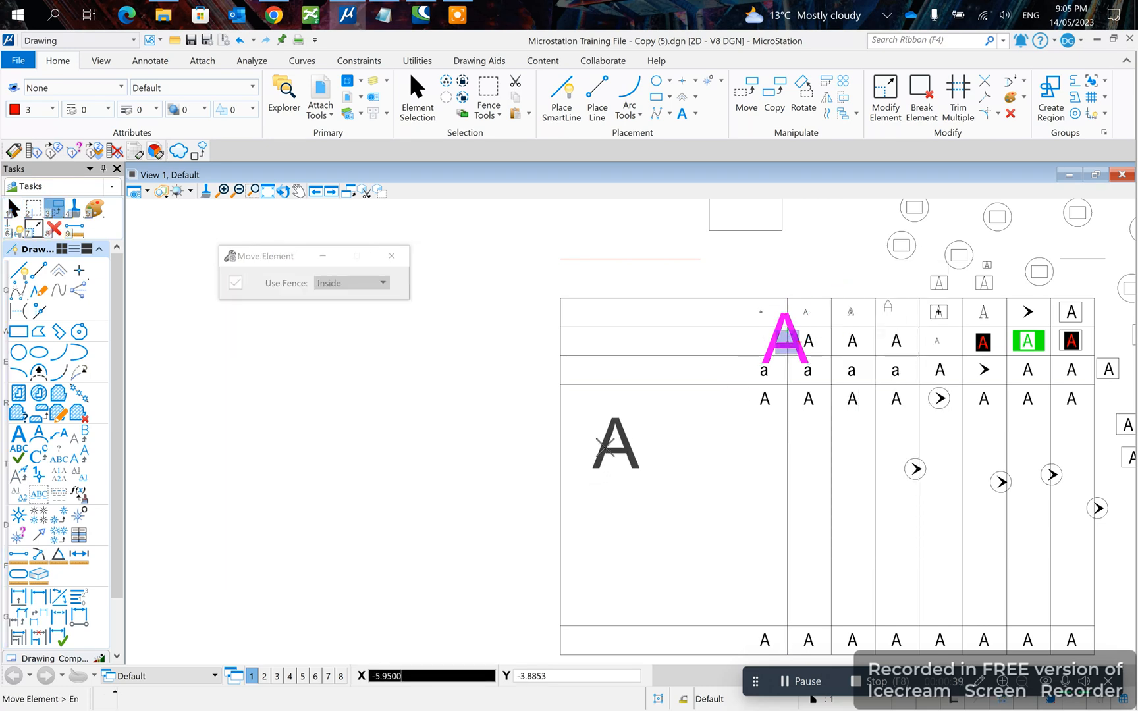
right_click(602, 439)
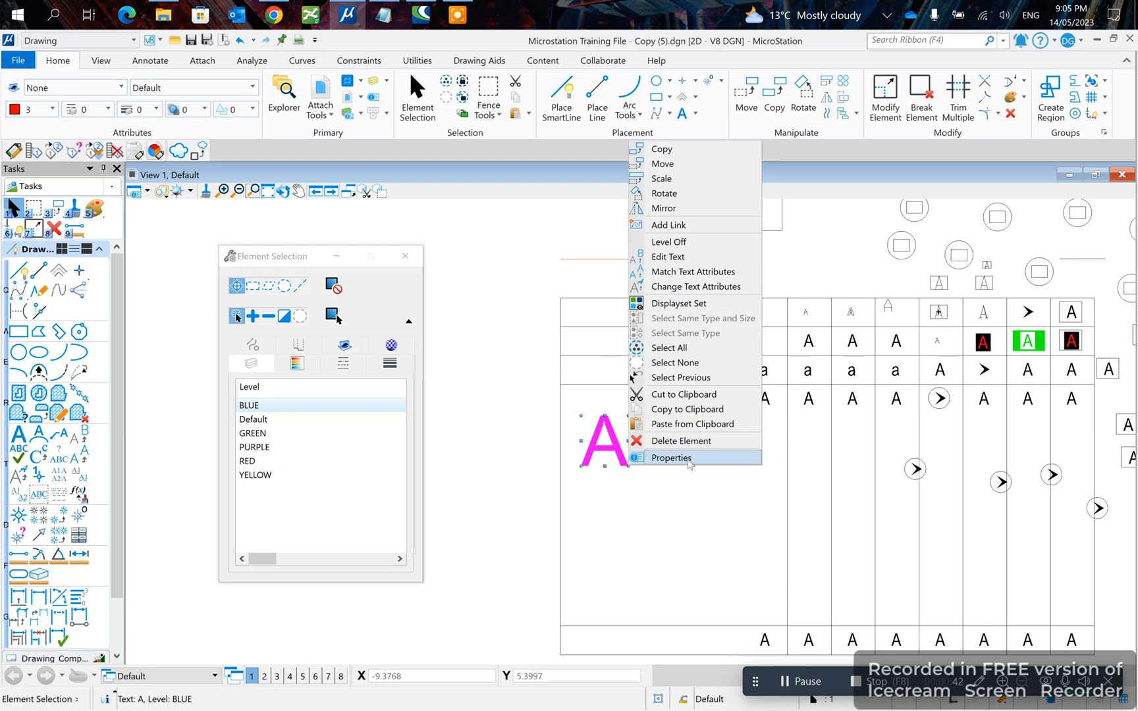
In the A's Properties, set text Height to 0.18 m and Width to 0.15 m
click(671, 458)
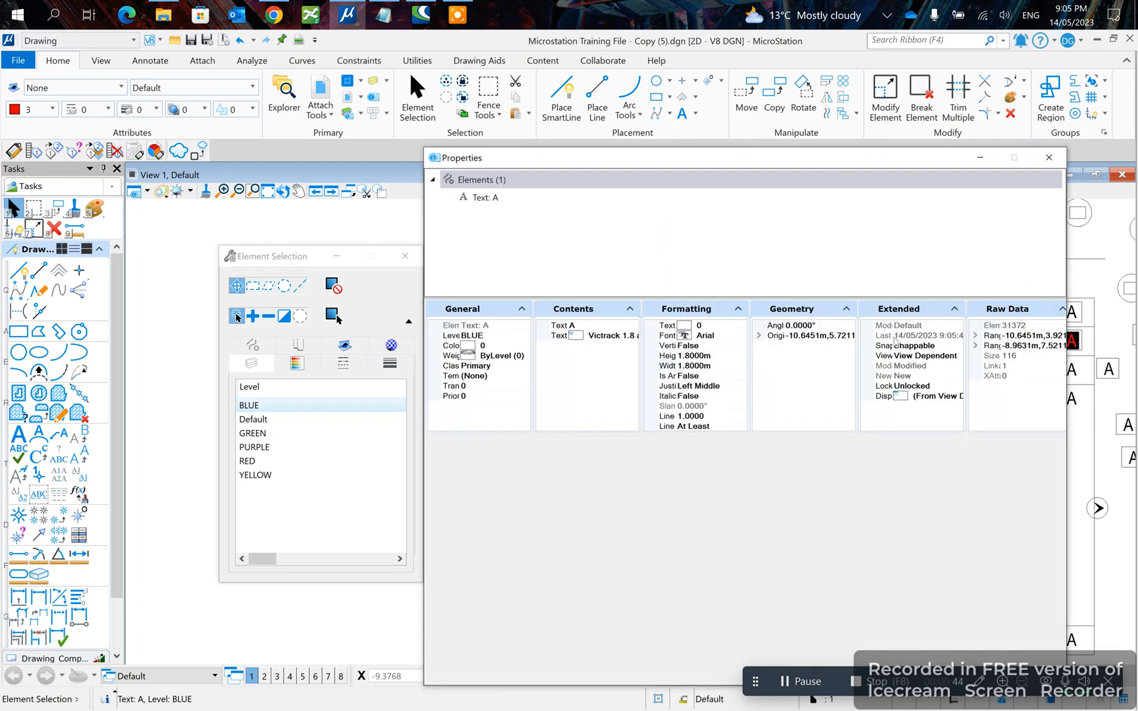
click(686, 355)
text(0.189)
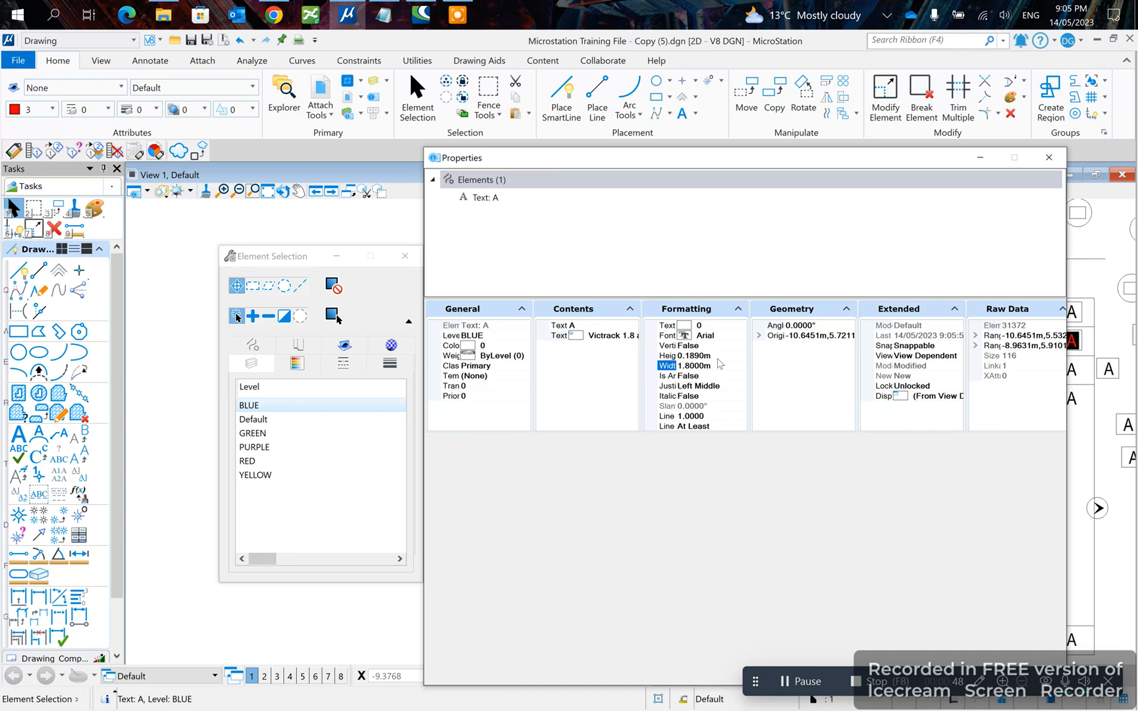
click(678, 355)
text(0.15)
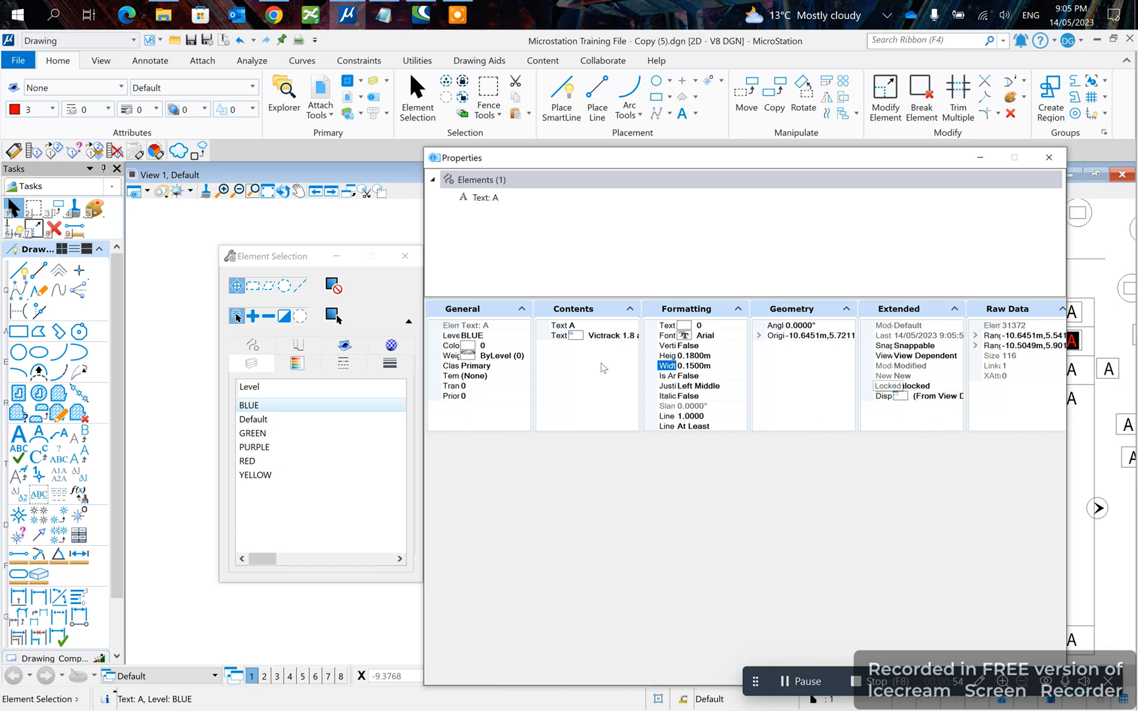
click(1047, 159)
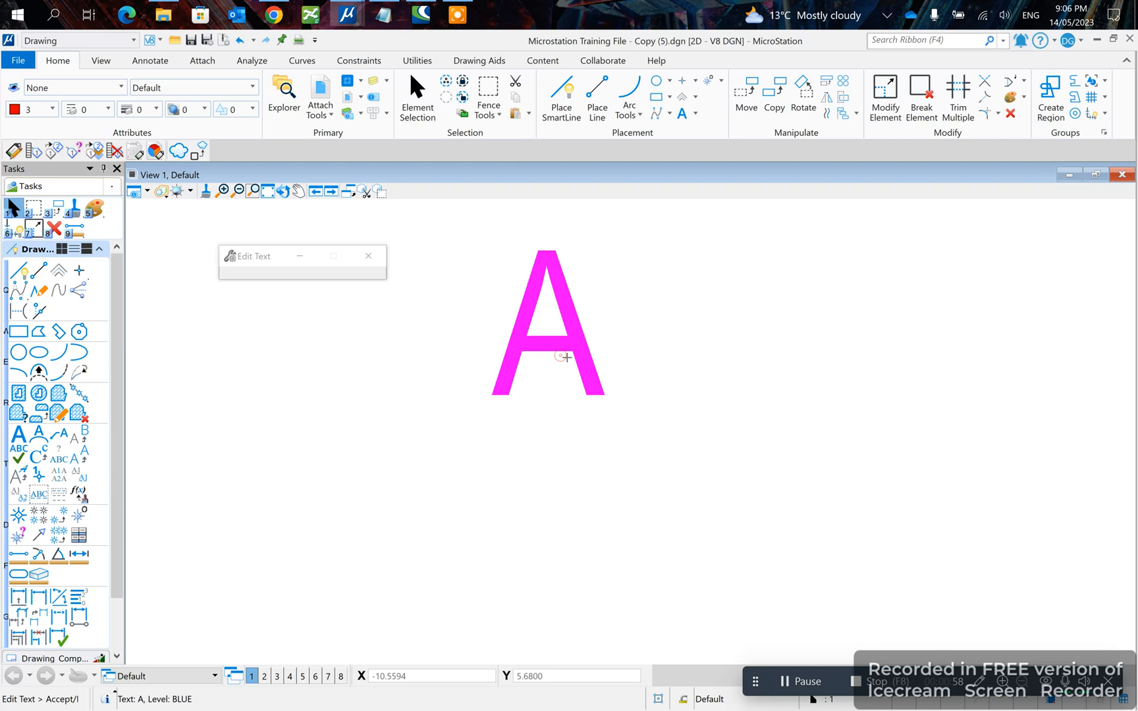
Apply a different text style to the A from the Text Editor's style list
click(187, 450)
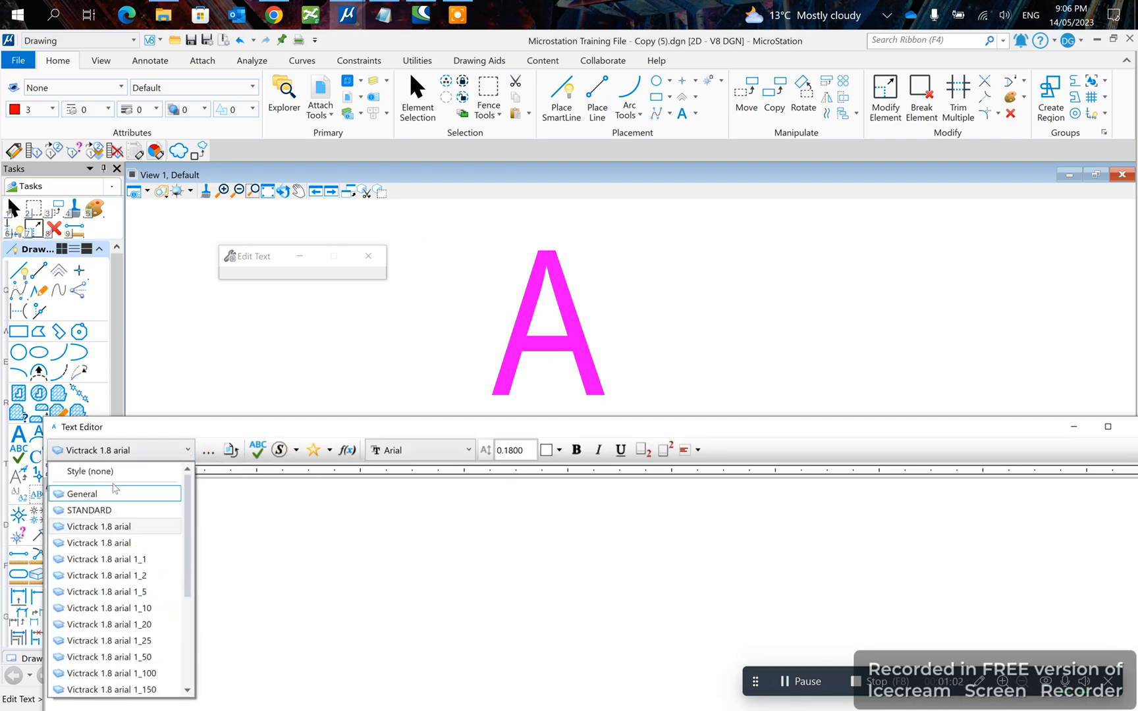
click(88, 510)
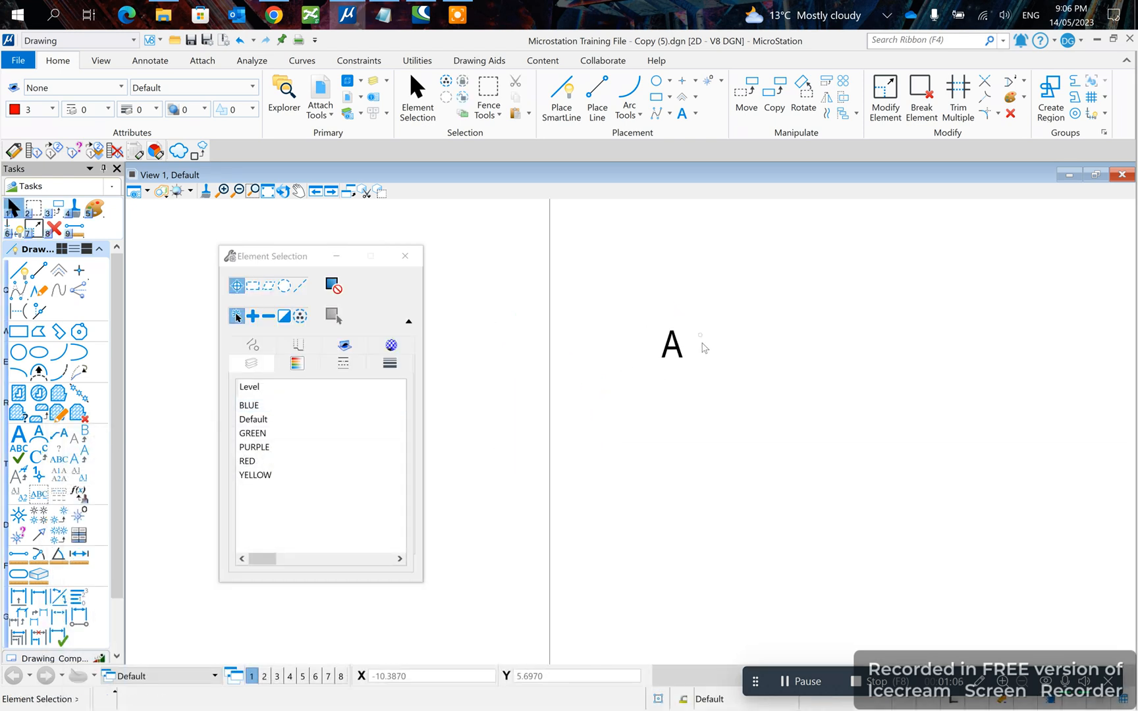
mouse_move(672, 334)
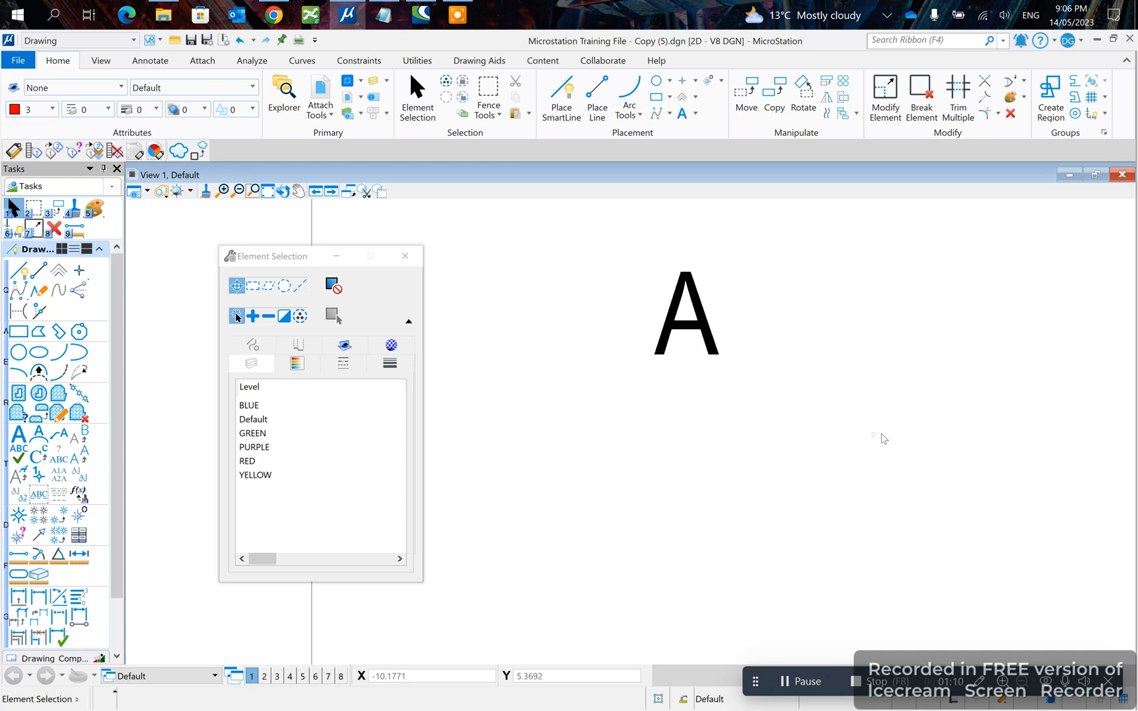
mouse_move(920, 570)
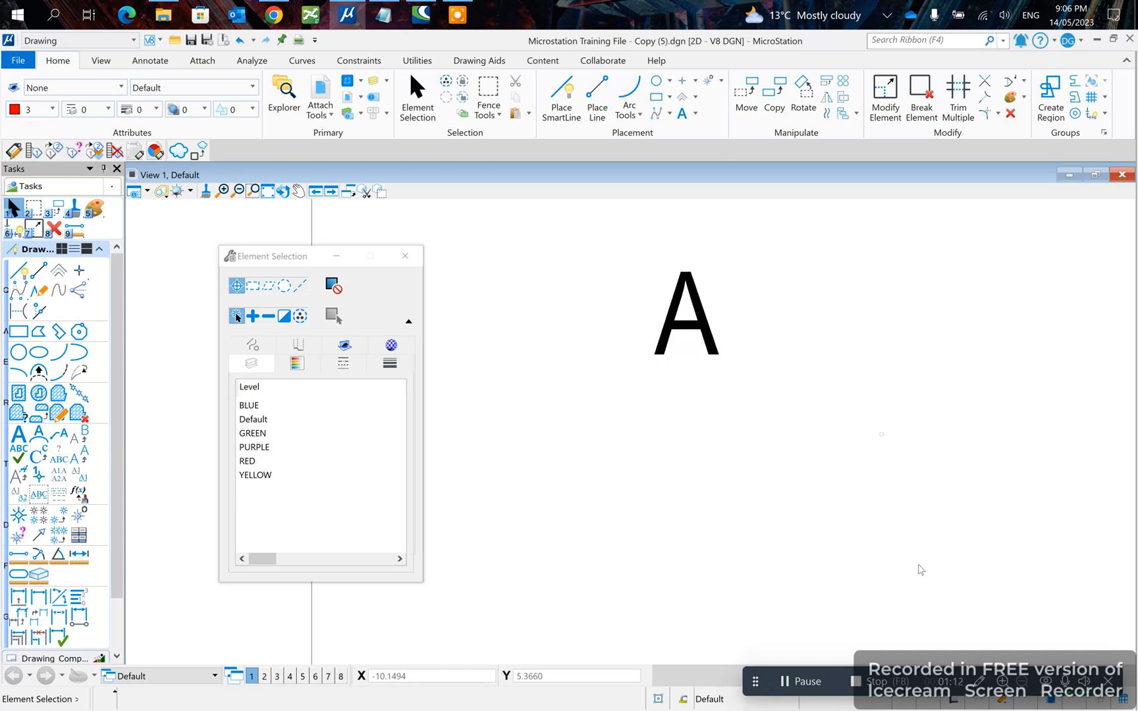